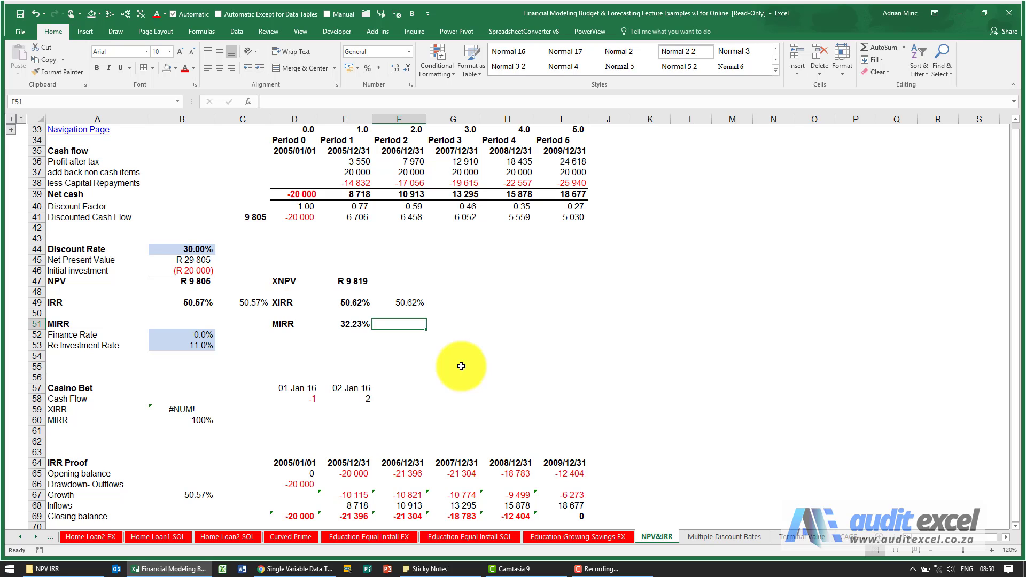
mouse_move(392, 329)
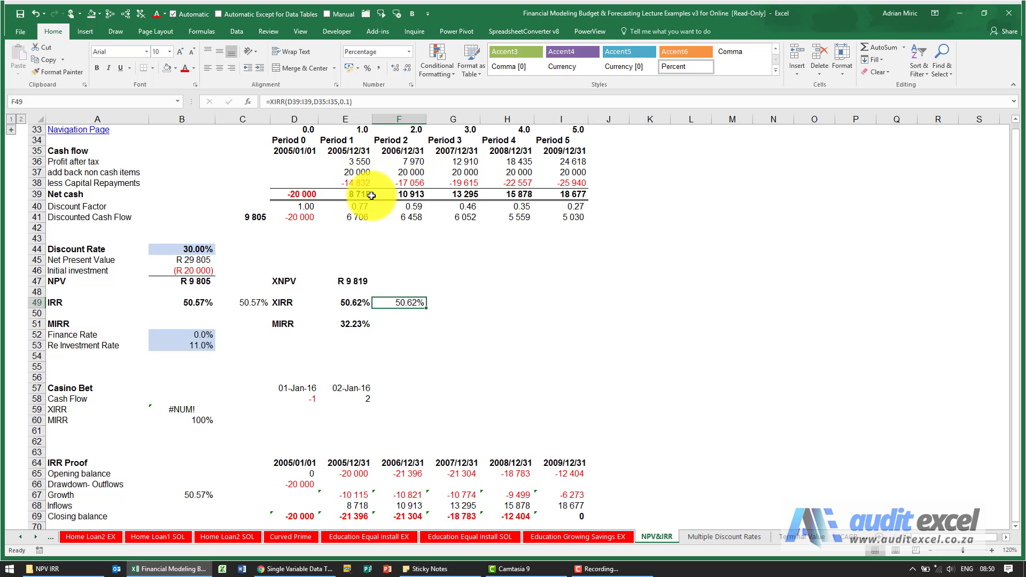
mouse_move(359, 193)
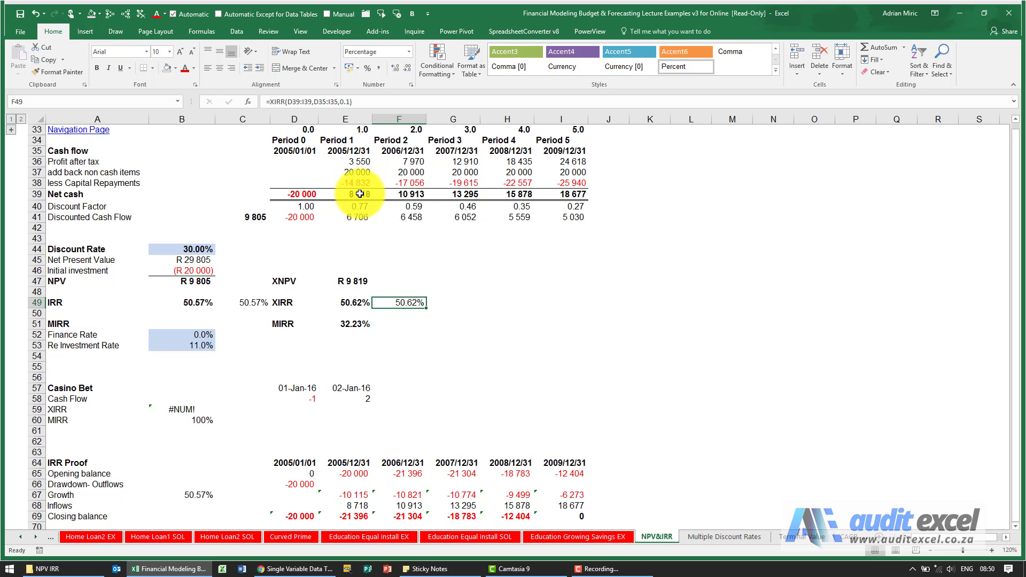
mouse_move(367, 209)
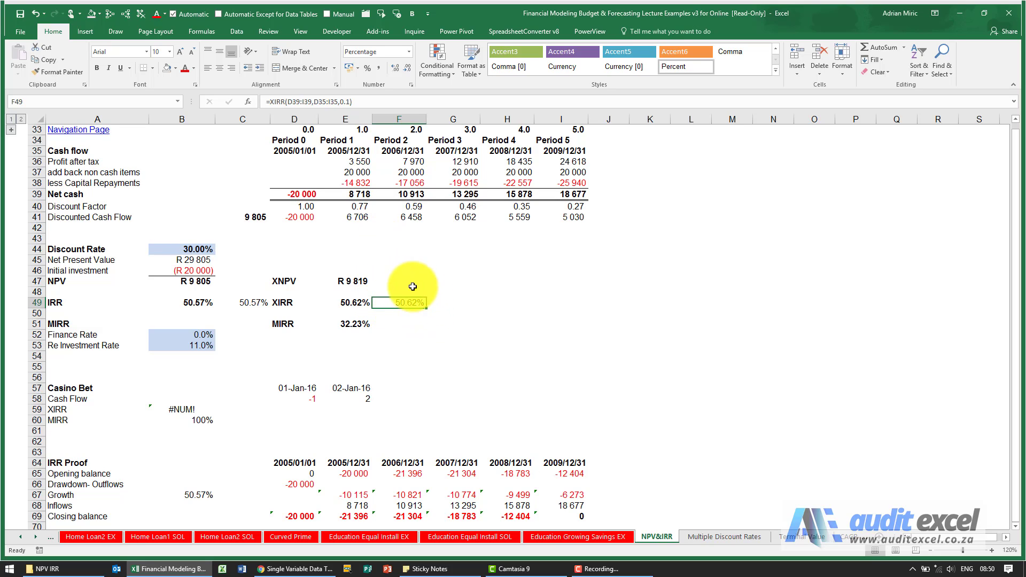
mouse_move(401, 314)
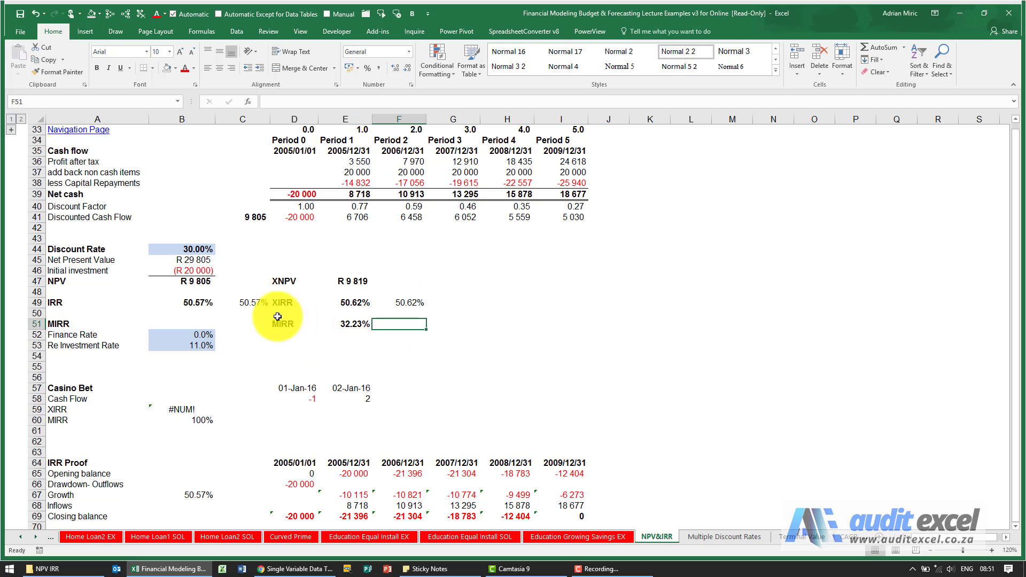
mouse_move(291, 317)
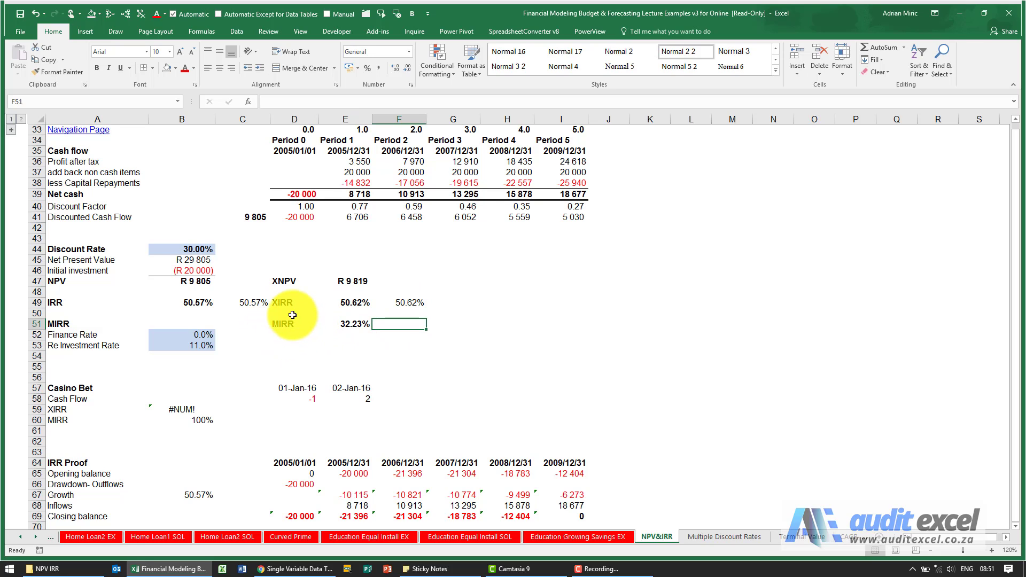
mouse_move(299, 327)
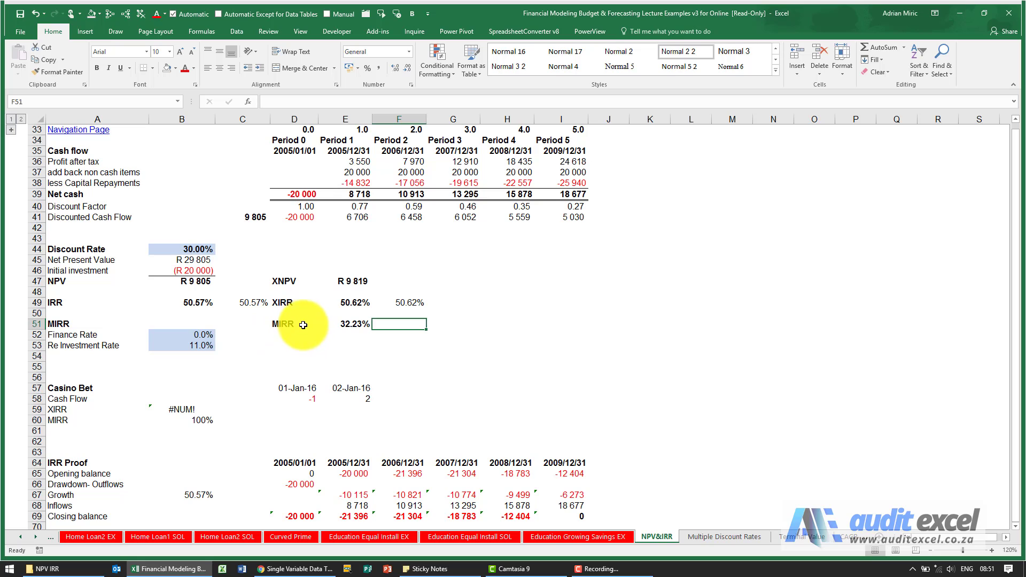
mouse_move(192, 336)
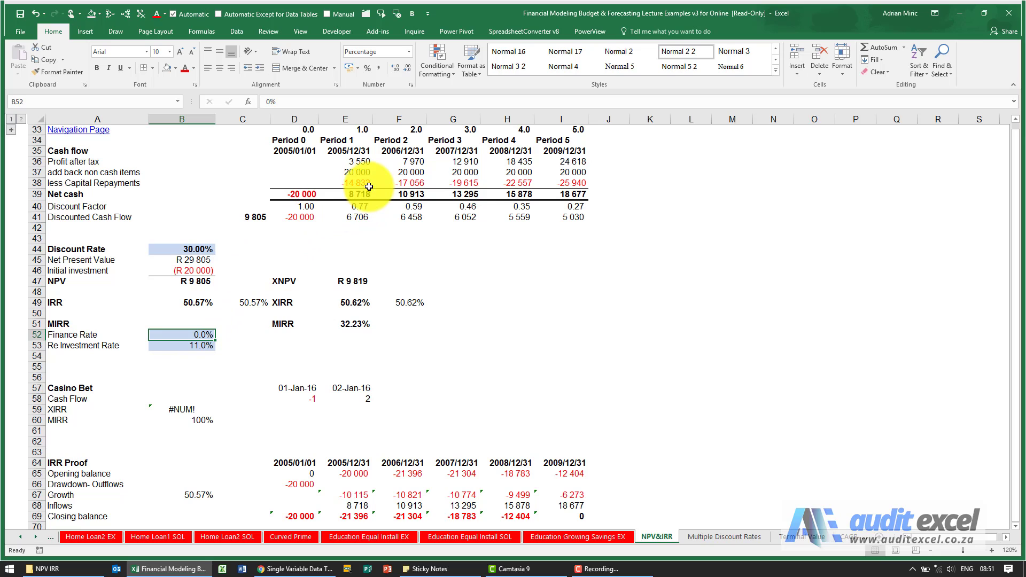
Review the 0% finance rate and 11% reinvestment rate inputs, then select F51
click(182, 345)
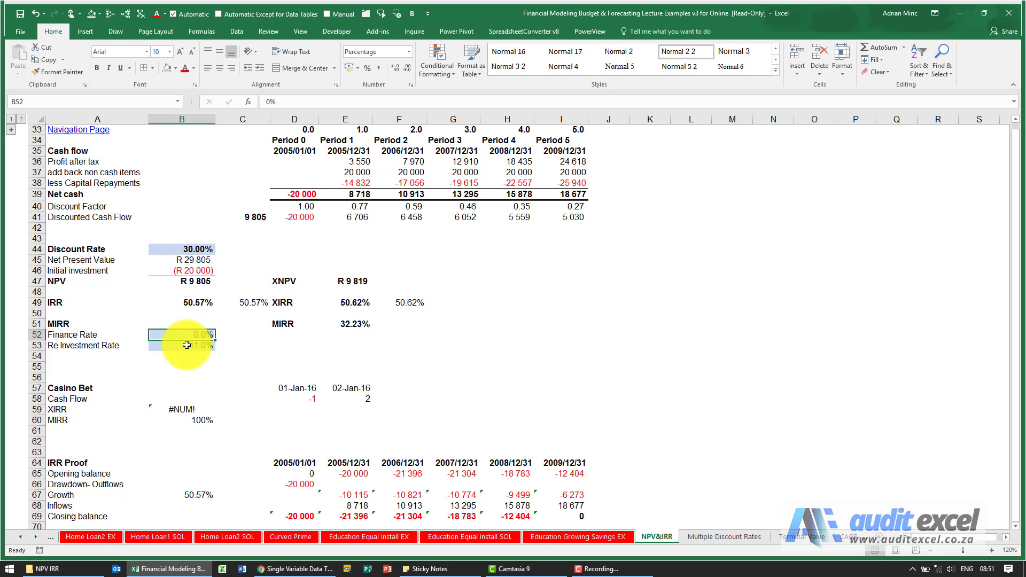
click(182, 345)
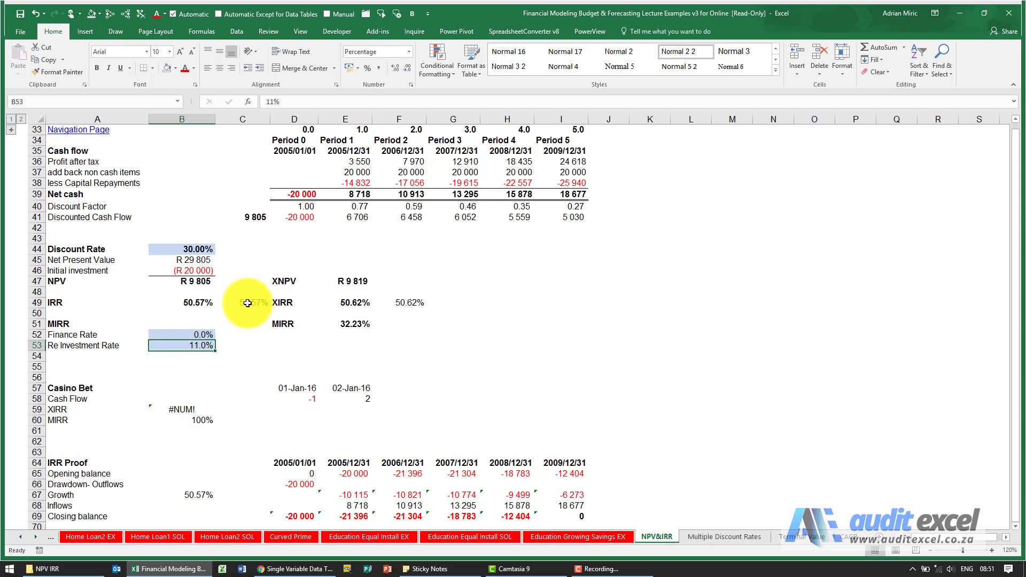
click(398, 324)
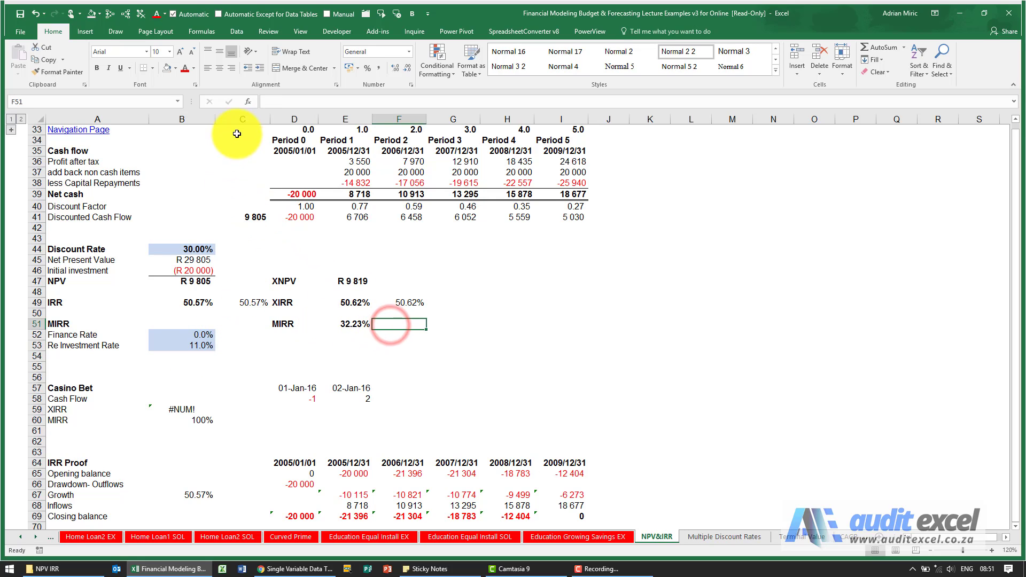
Insert MIRR in F51 with values D39:I39, finance rate B52, reinvest rate B53, returning 32.23%
click(258, 100)
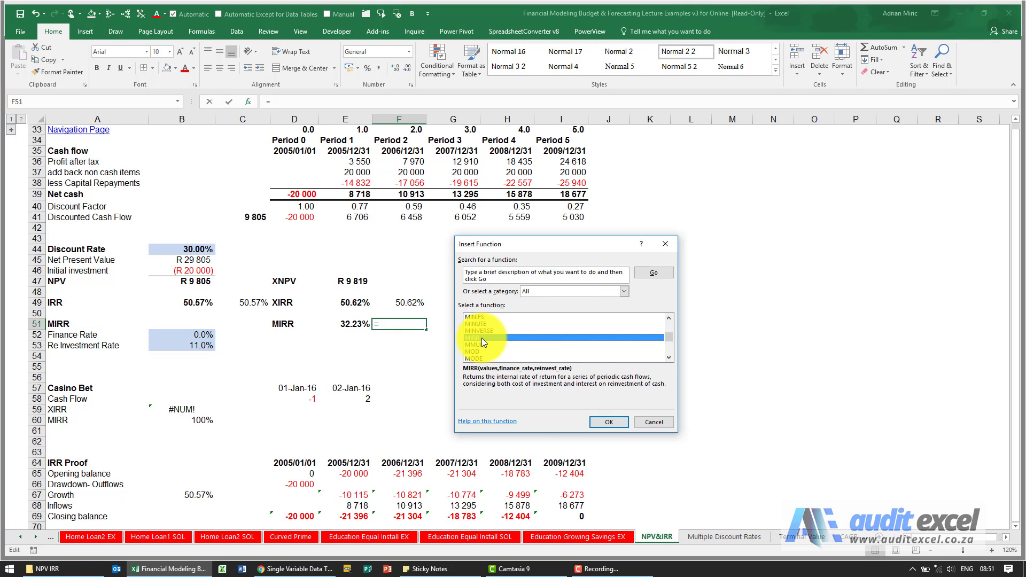
click(607, 421)
text(D39:I39)
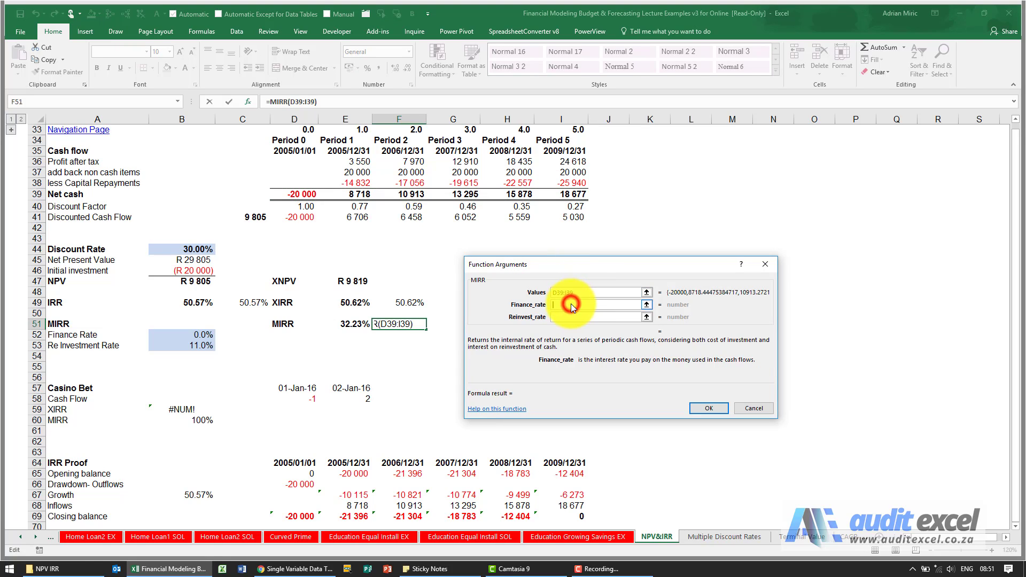
click(182, 334)
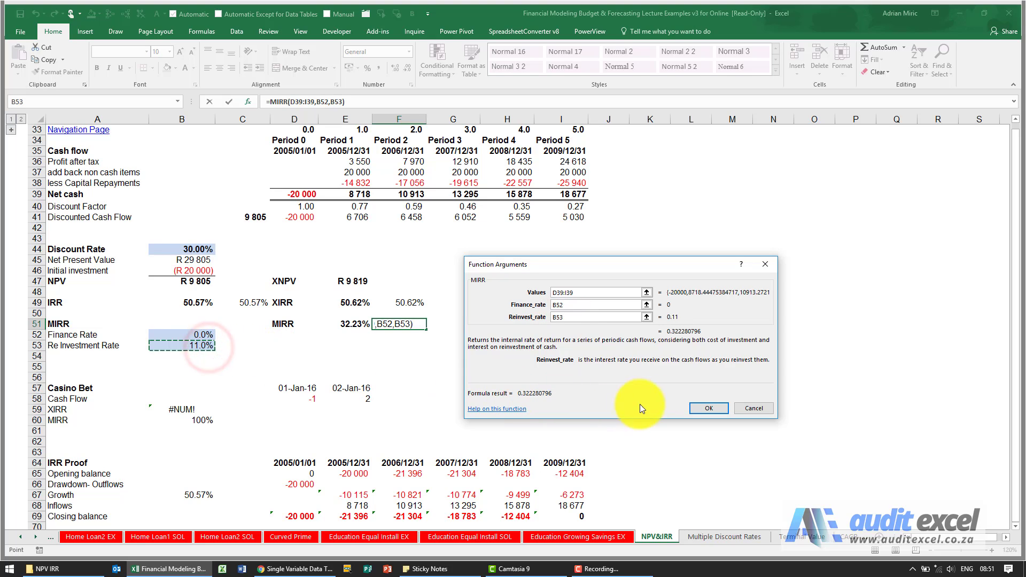
click(708, 407)
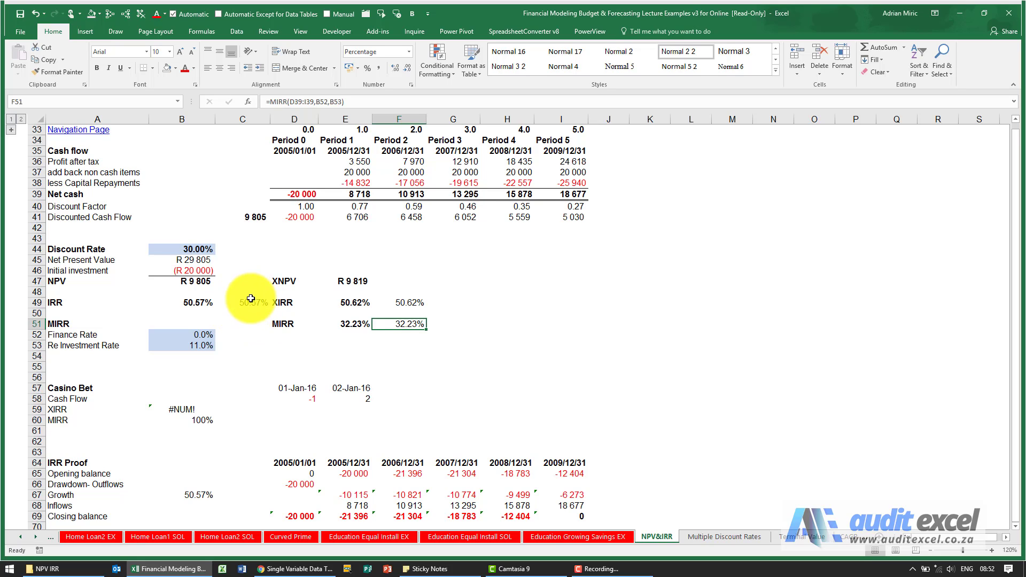
mouse_move(376, 323)
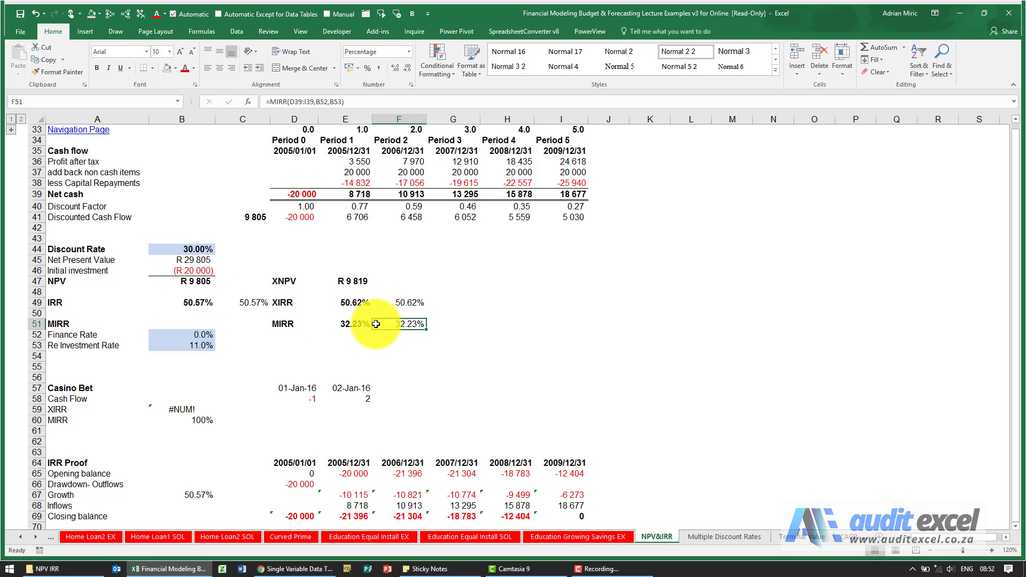